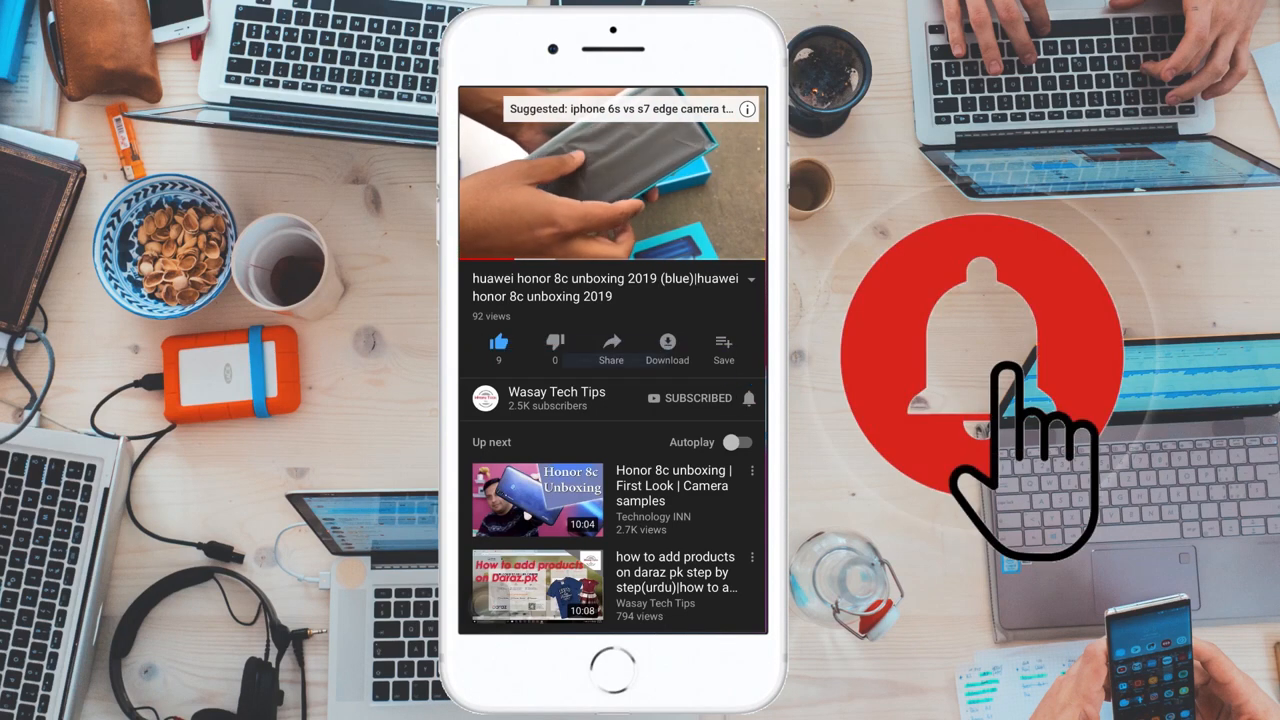
Step: Return to the Daraz caddy product page and highlight words in its title
{"action": "left_click", "coordinate": [749, 398]}
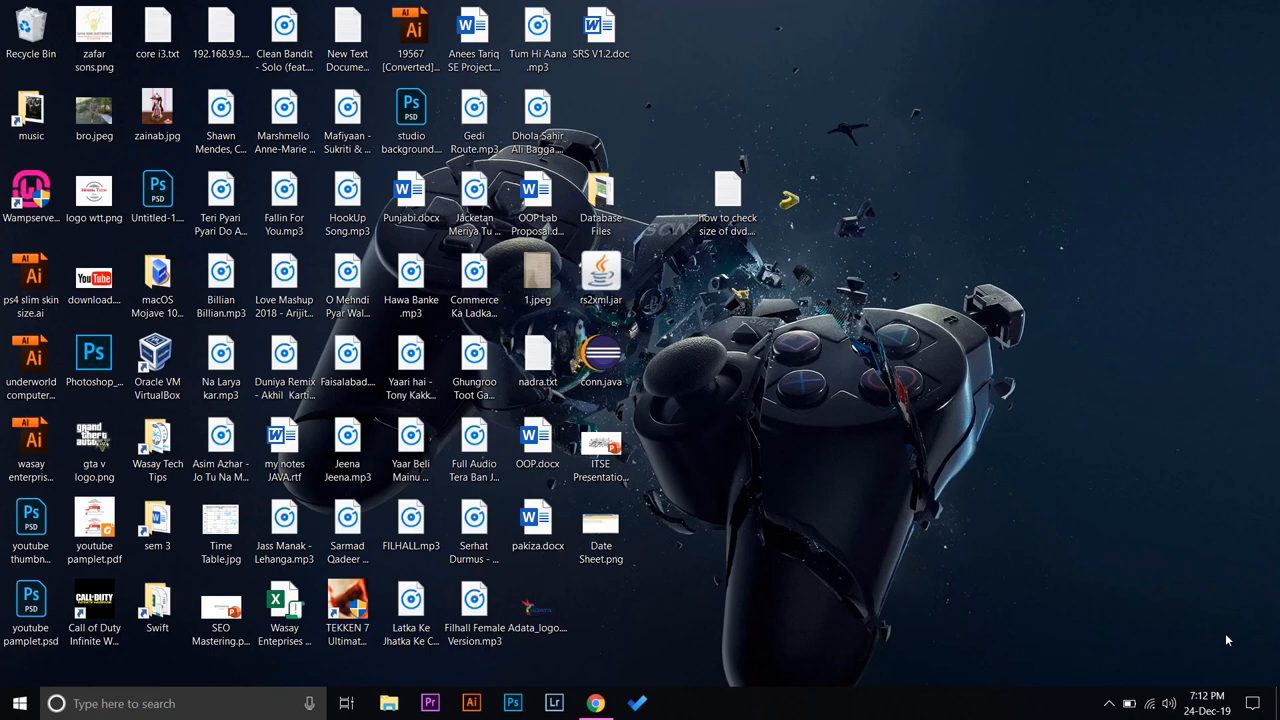
{"action": "mouse_move", "coordinate": [1142, 611]}
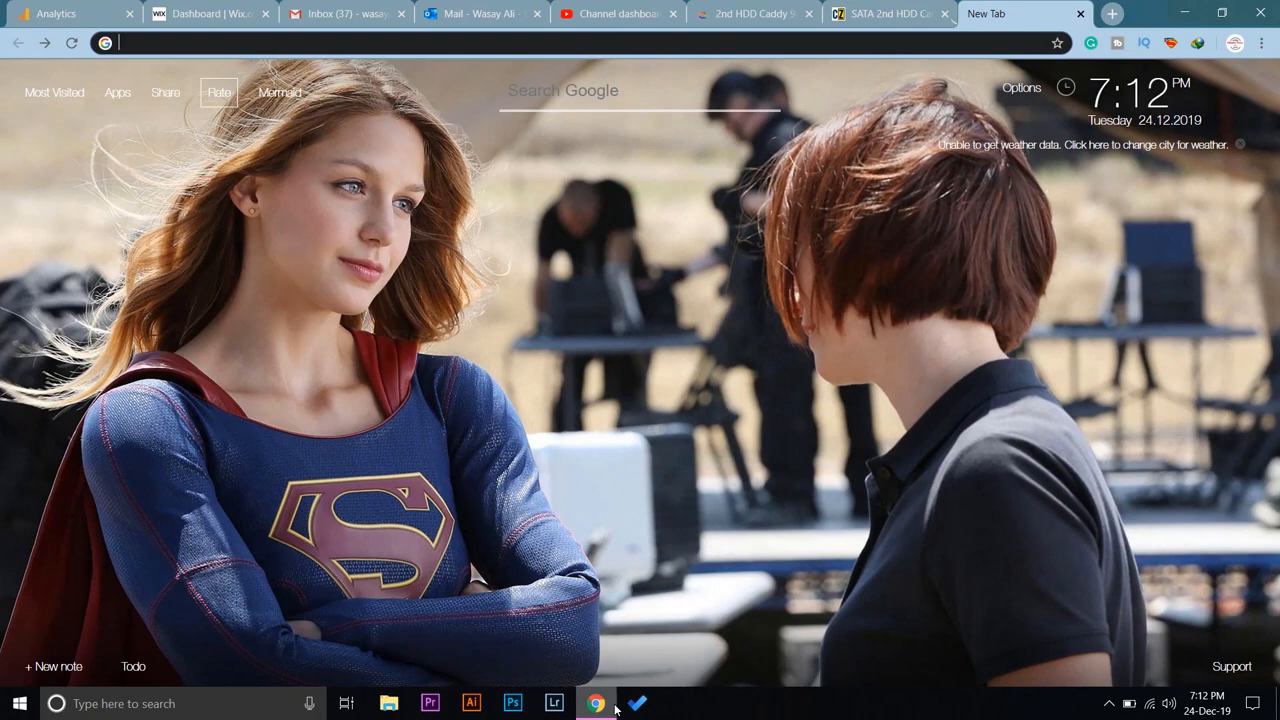
{"action": "left_click", "coordinate": [743, 14]}
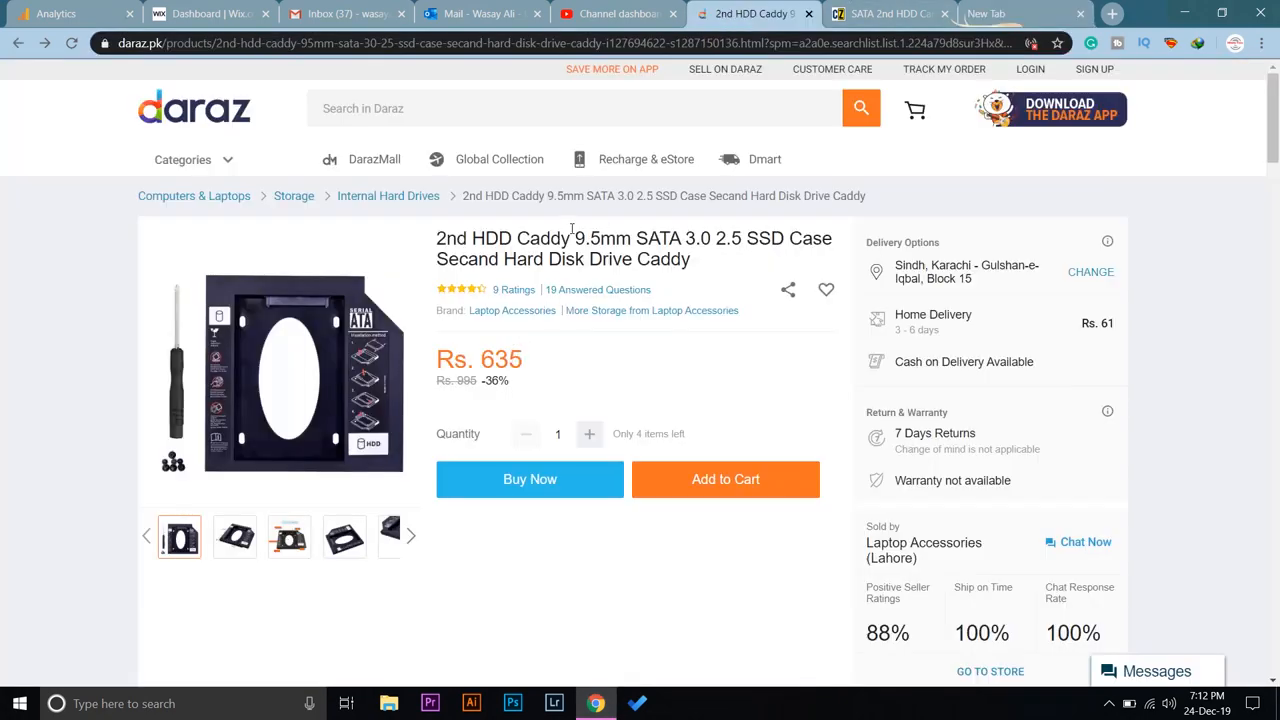
{"action": "double_click", "coordinate": [602, 238]}
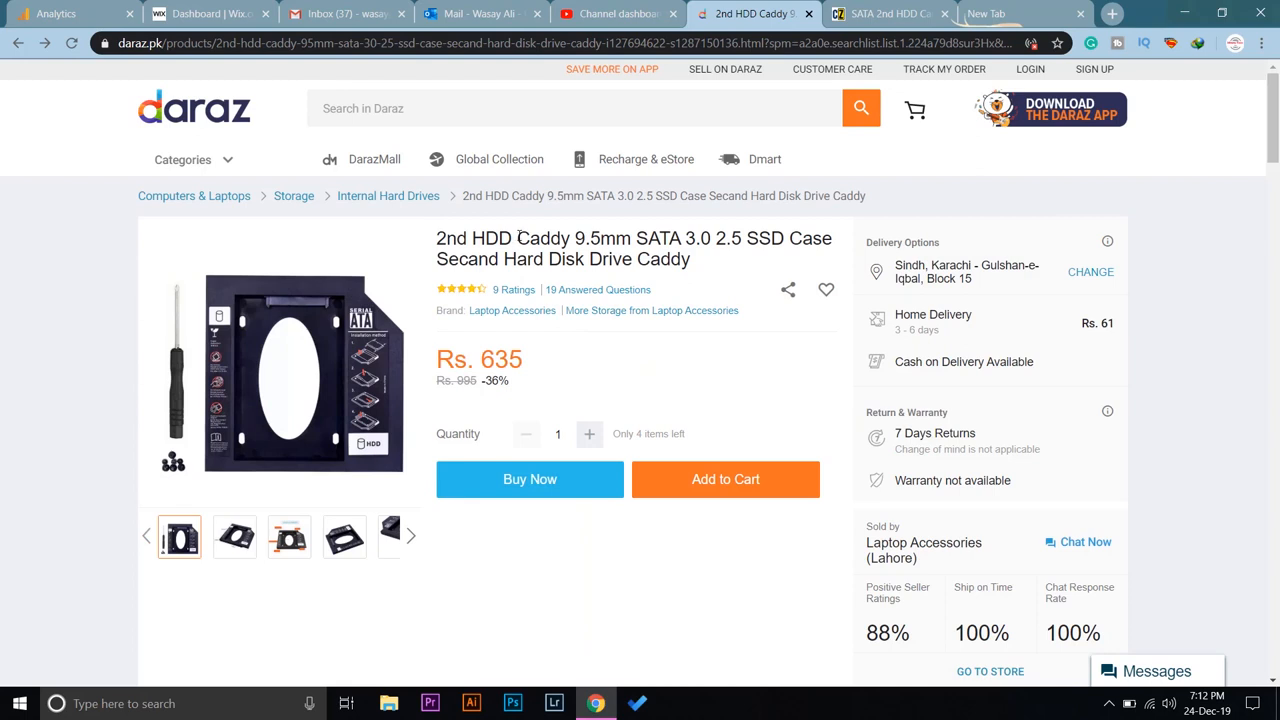
{"action": "double_click", "coordinate": [541, 238]}
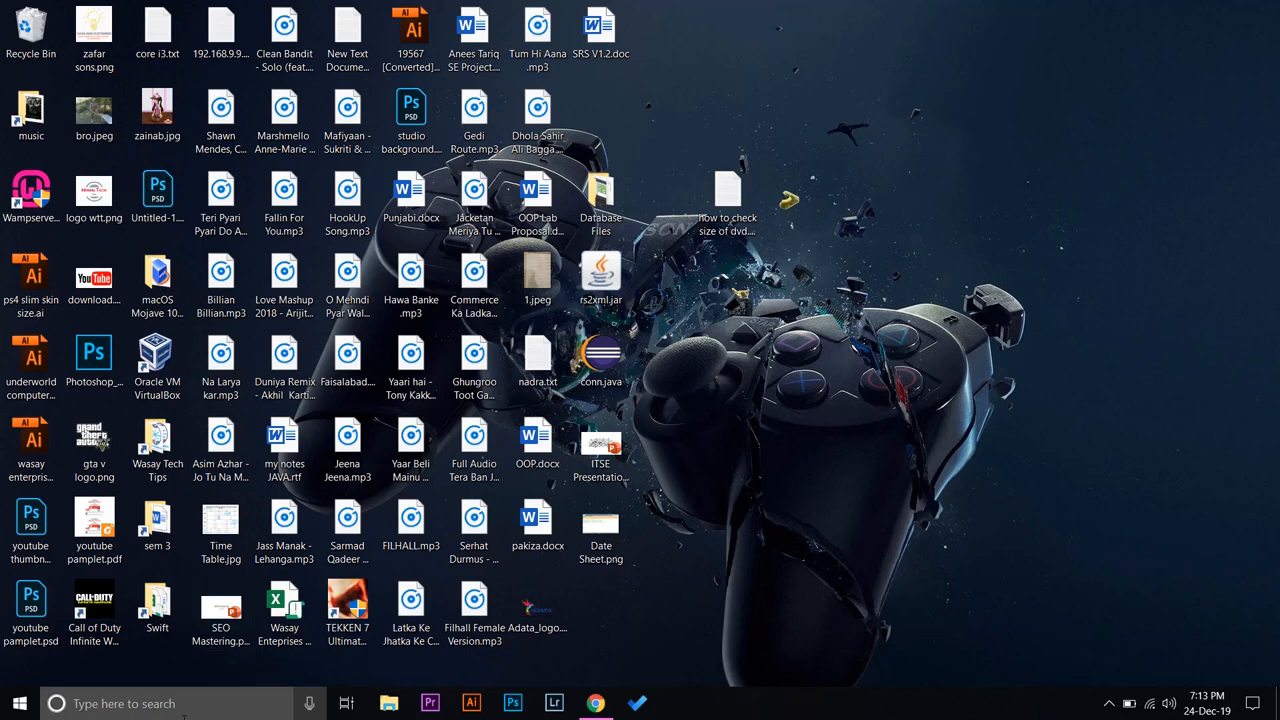
Step: Open Device Manager via a 'devi' search and expand DVD/CD-ROM drives to show the GU90N
{"action": "type", "text": "devi"}
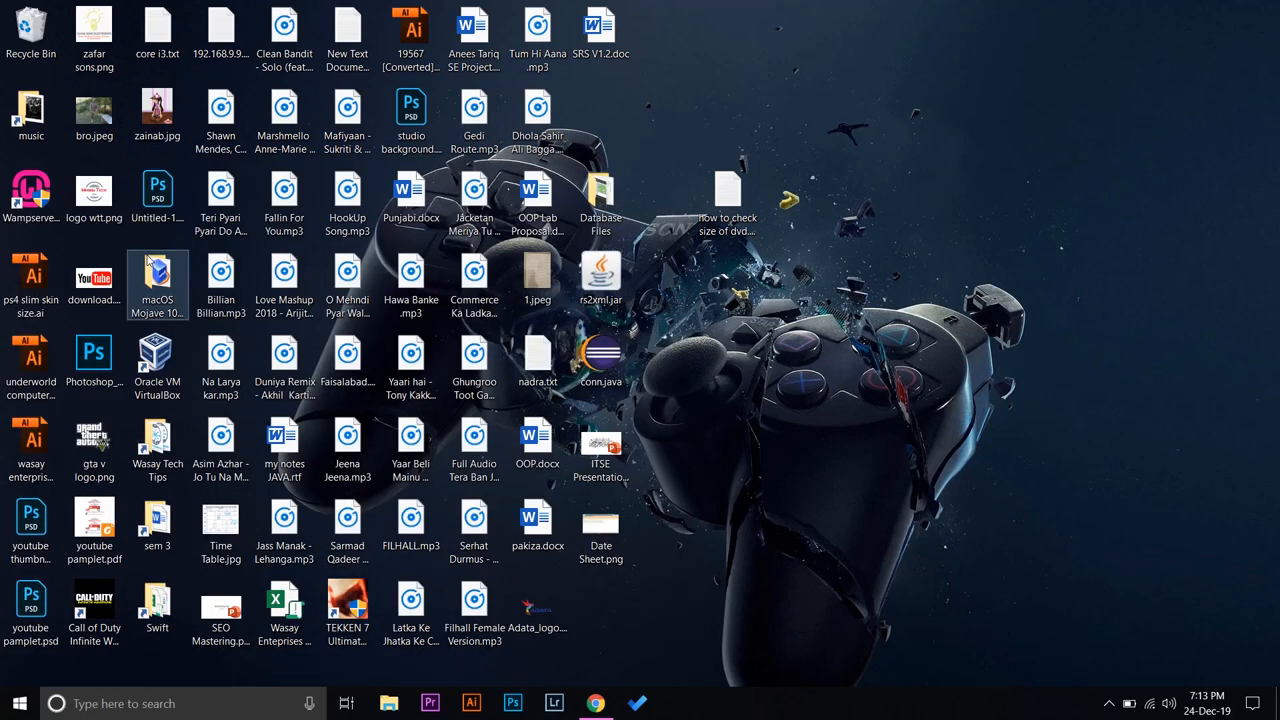
{"action": "left_click", "coordinate": [675, 702]}
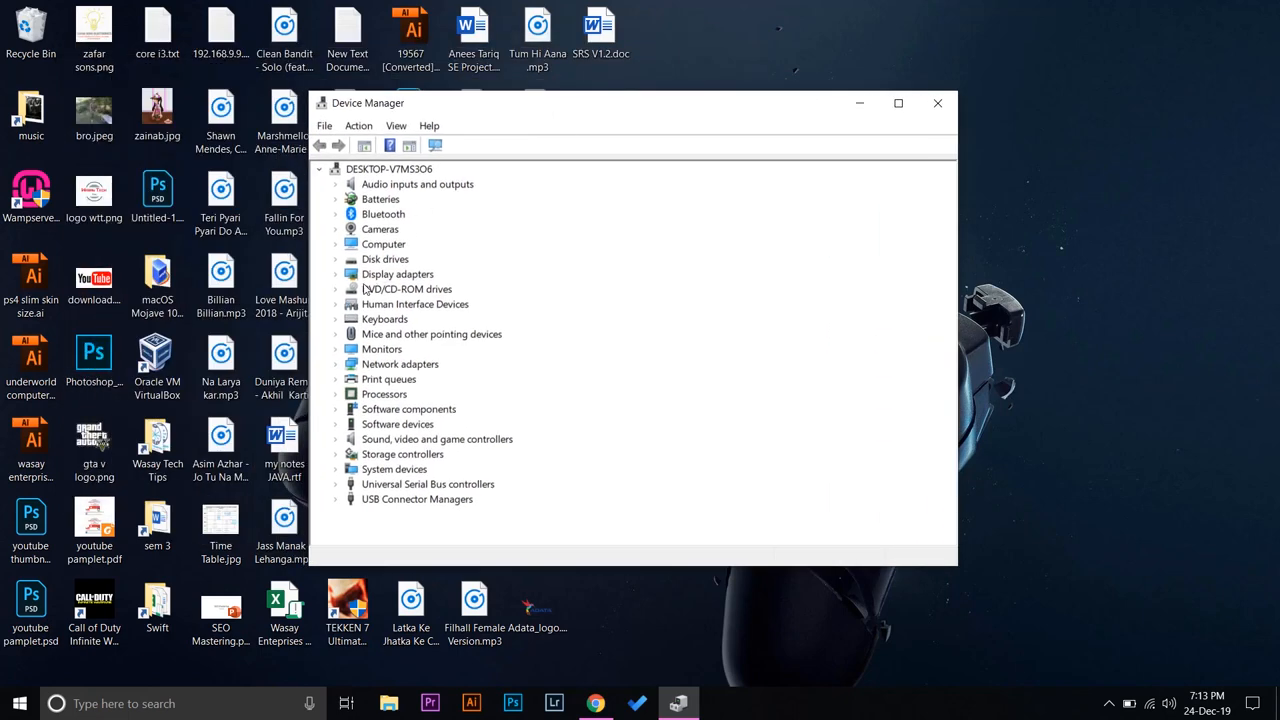
{"action": "mouse_move", "coordinate": [410, 304]}
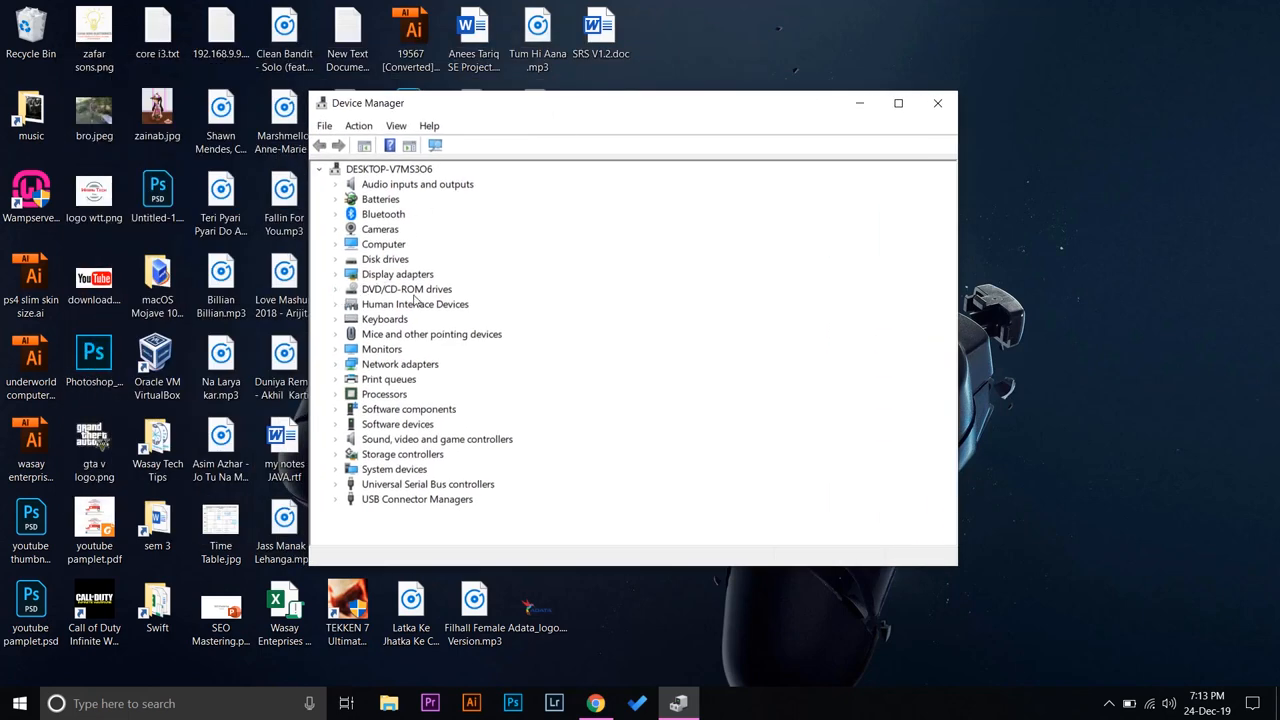
{"action": "left_click", "coordinate": [336, 289]}
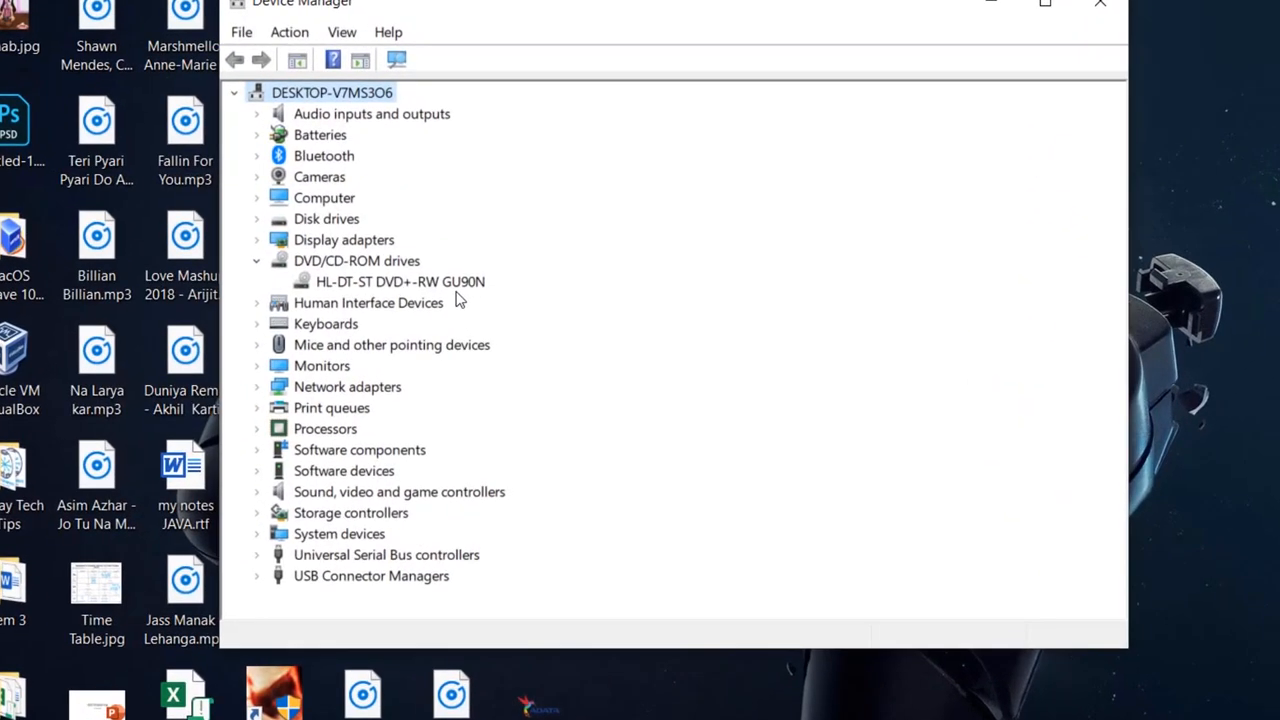
{"action": "mouse_move", "coordinate": [703, 526]}
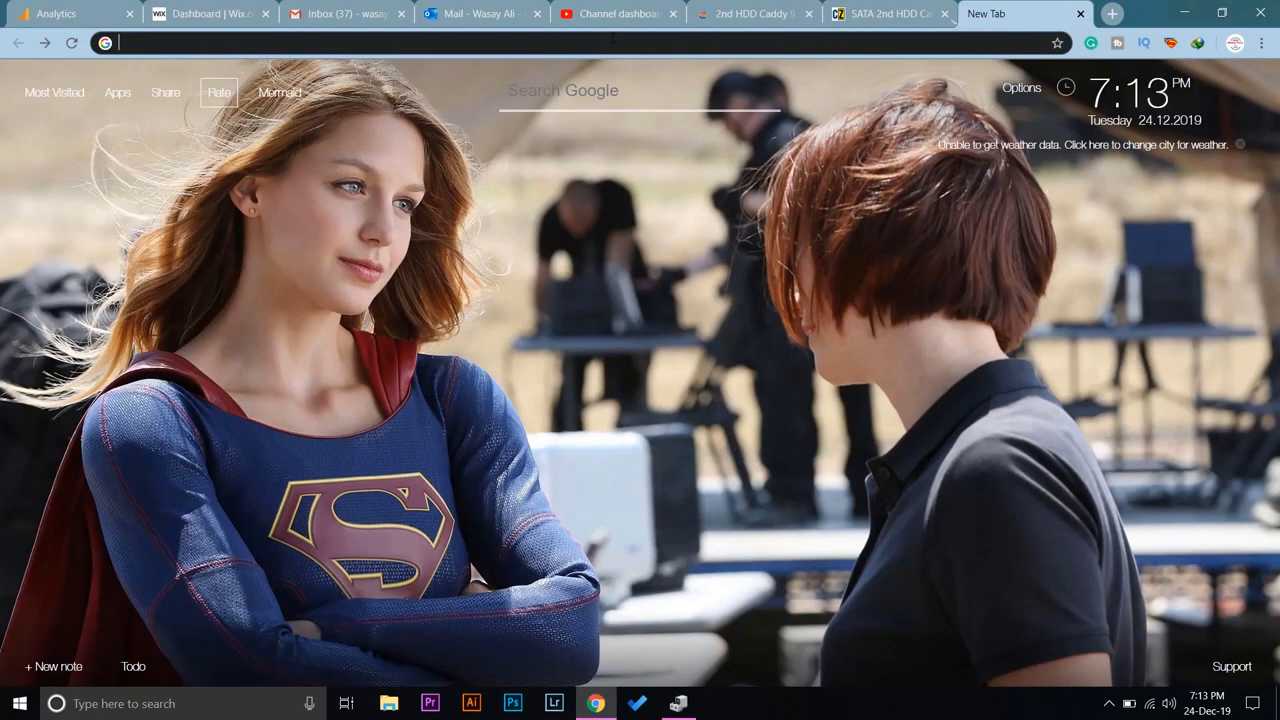
Step: Google 'GU90N' and scroll through the Amazon, bluraysupplier and Dell results
{"action": "type", "text": "GU90N"}
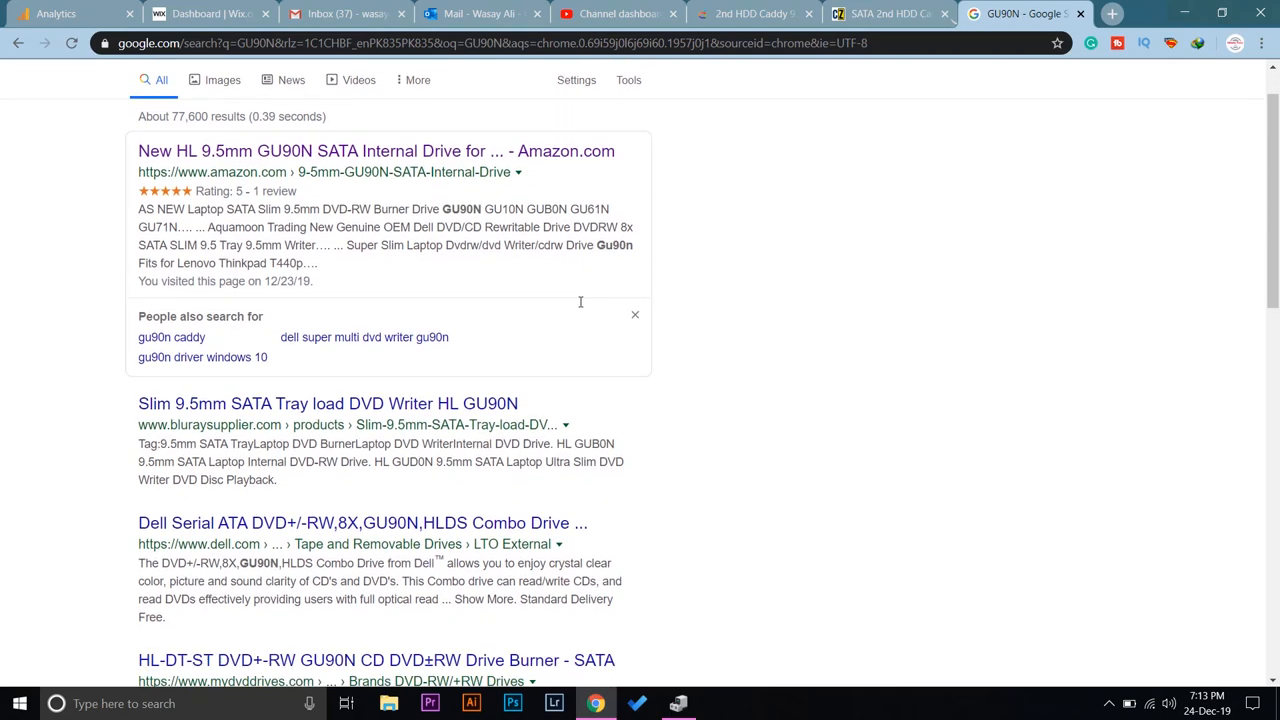
{"action": "scroll", "scroll_direction": "down", "scroll_amount": 3}
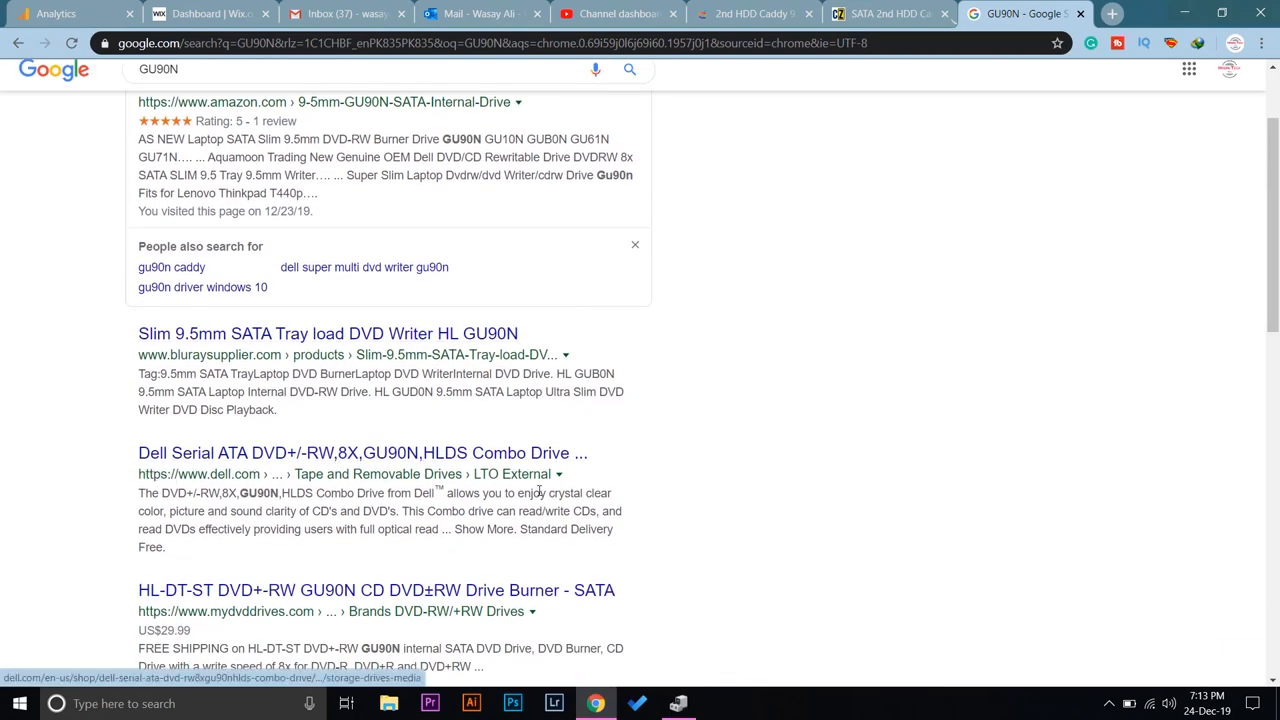
{"action": "scroll", "scroll_direction": "up", "scroll_amount": 3}
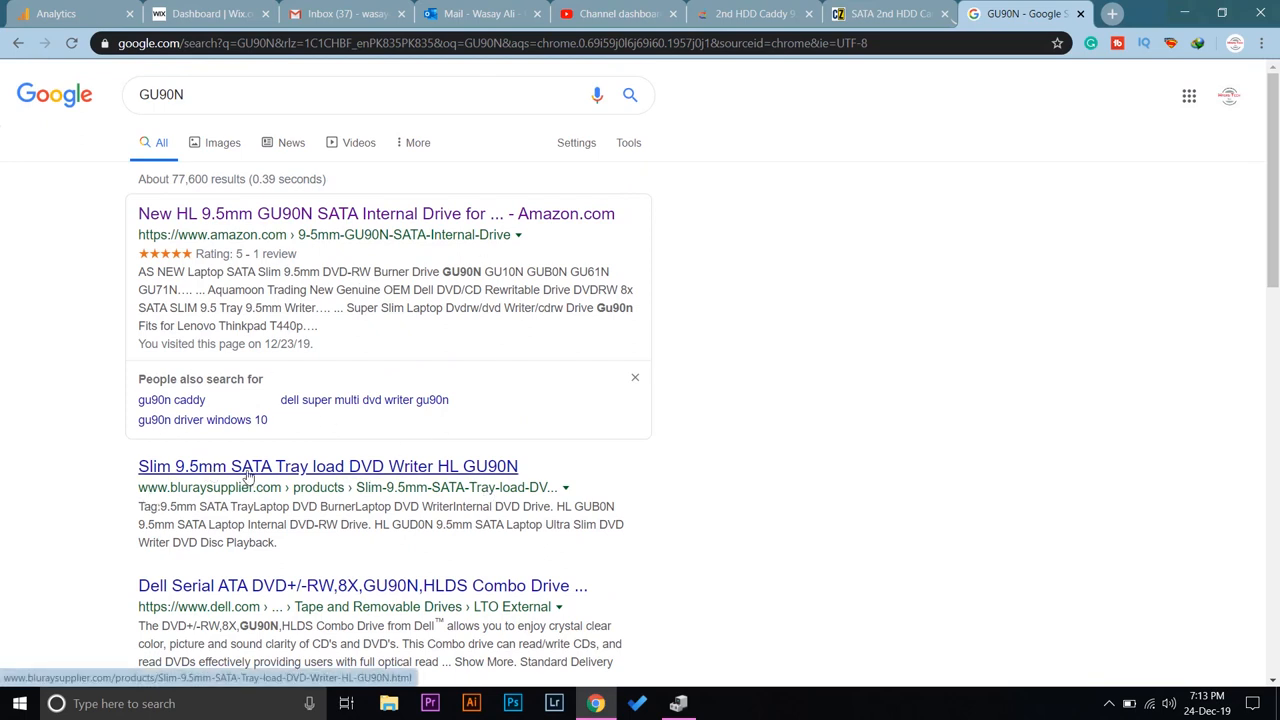
{"action": "mouse_move", "coordinate": [190, 484]}
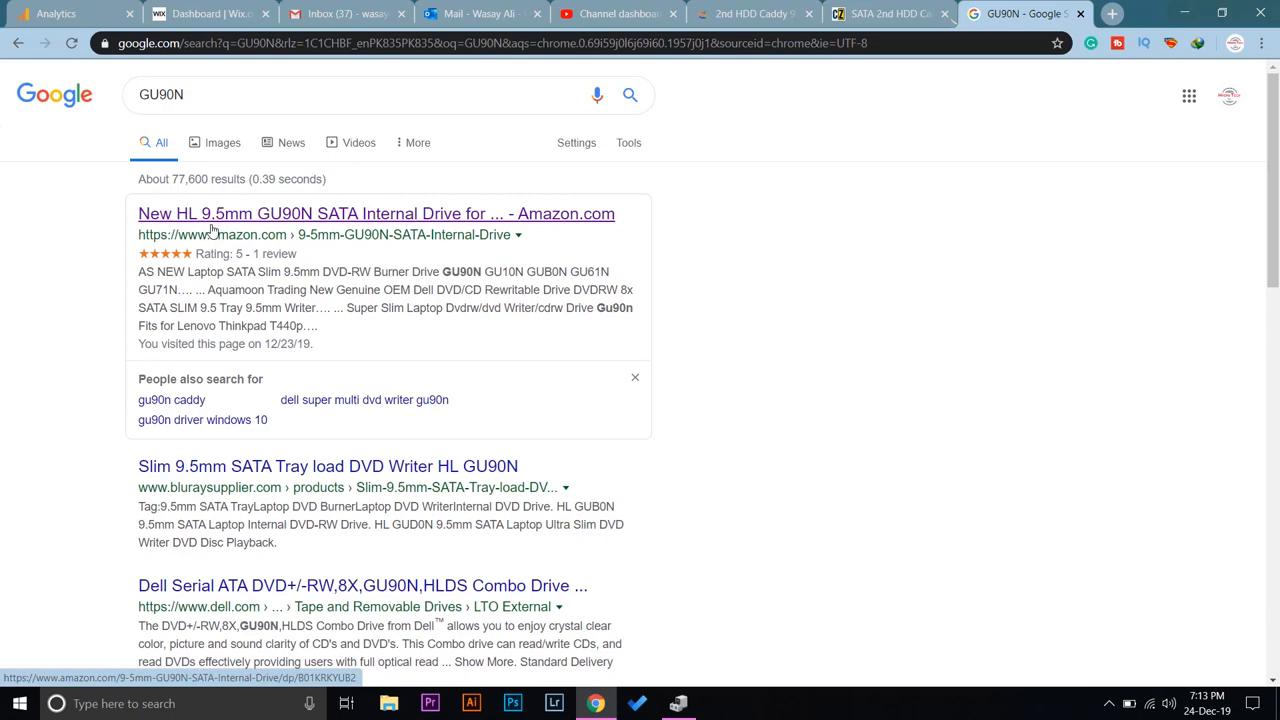
{"action": "mouse_move", "coordinate": [294, 223]}
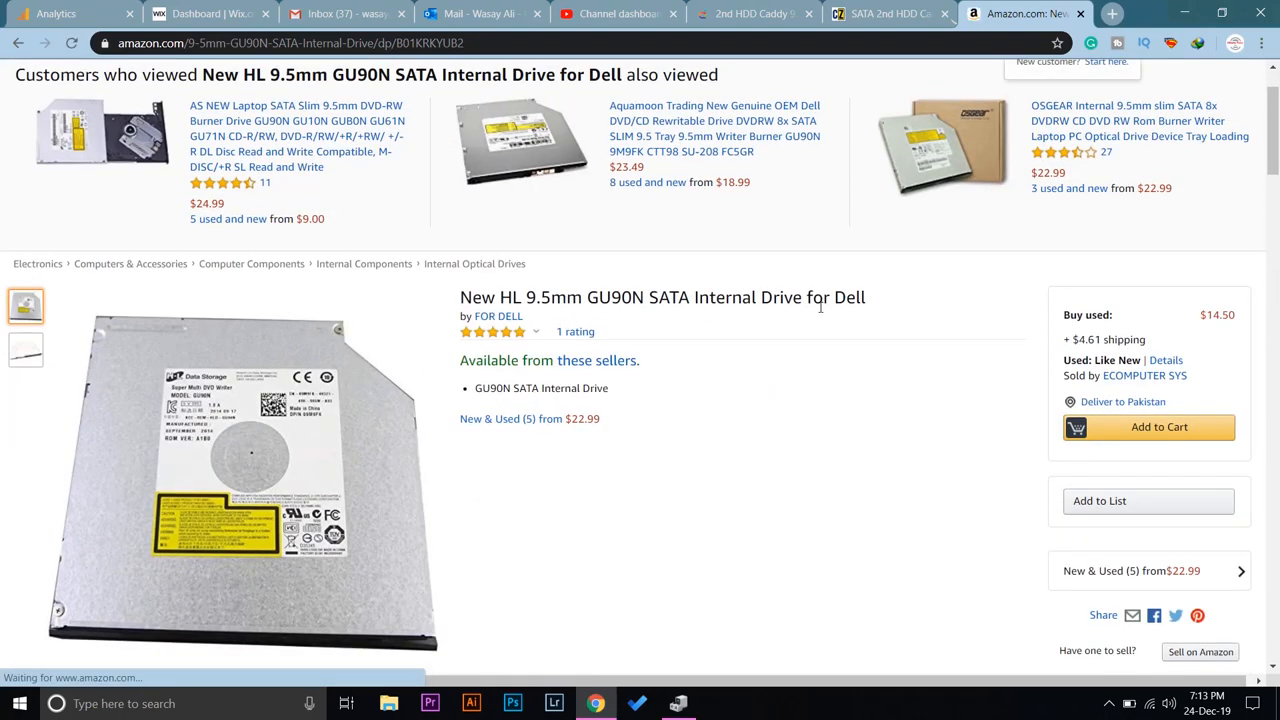
Step: Review the Amazon HL GU90N listing and highlight 9.5mm in its title
{"action": "scroll", "scroll_direction": "down", "scroll_amount": 3}
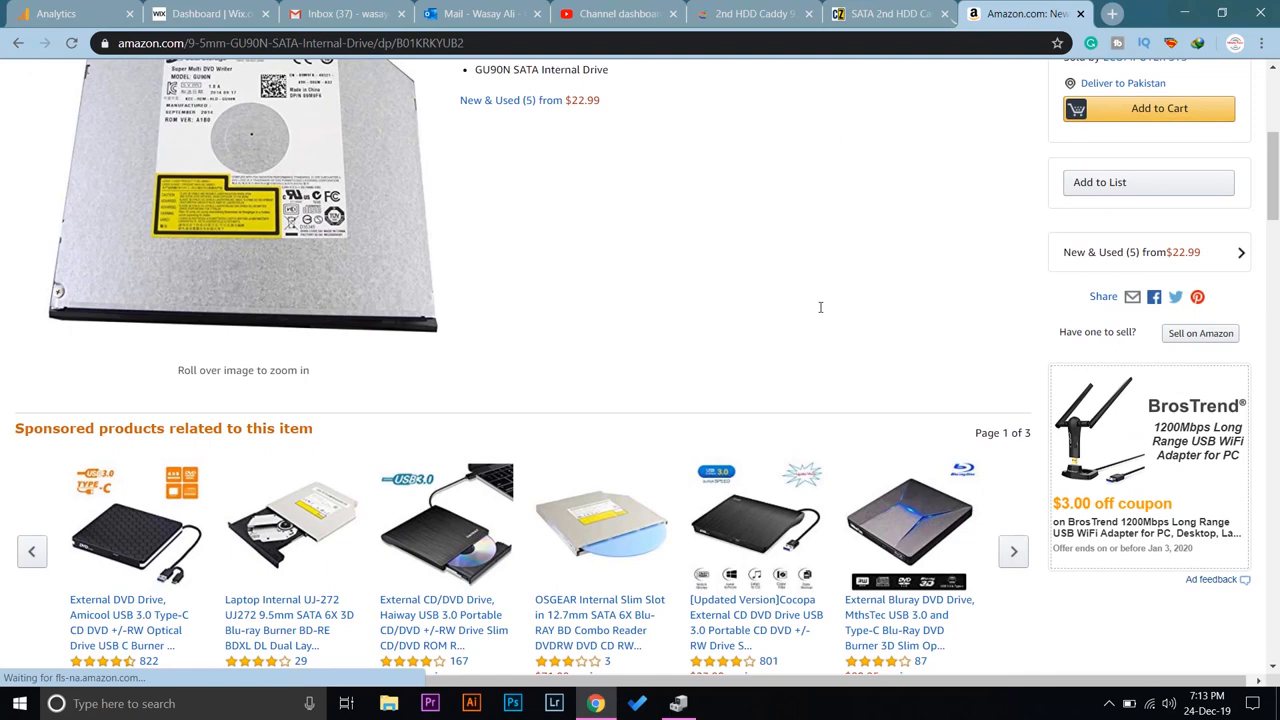
{"action": "scroll", "scroll_direction": "up", "scroll_amount": 3}
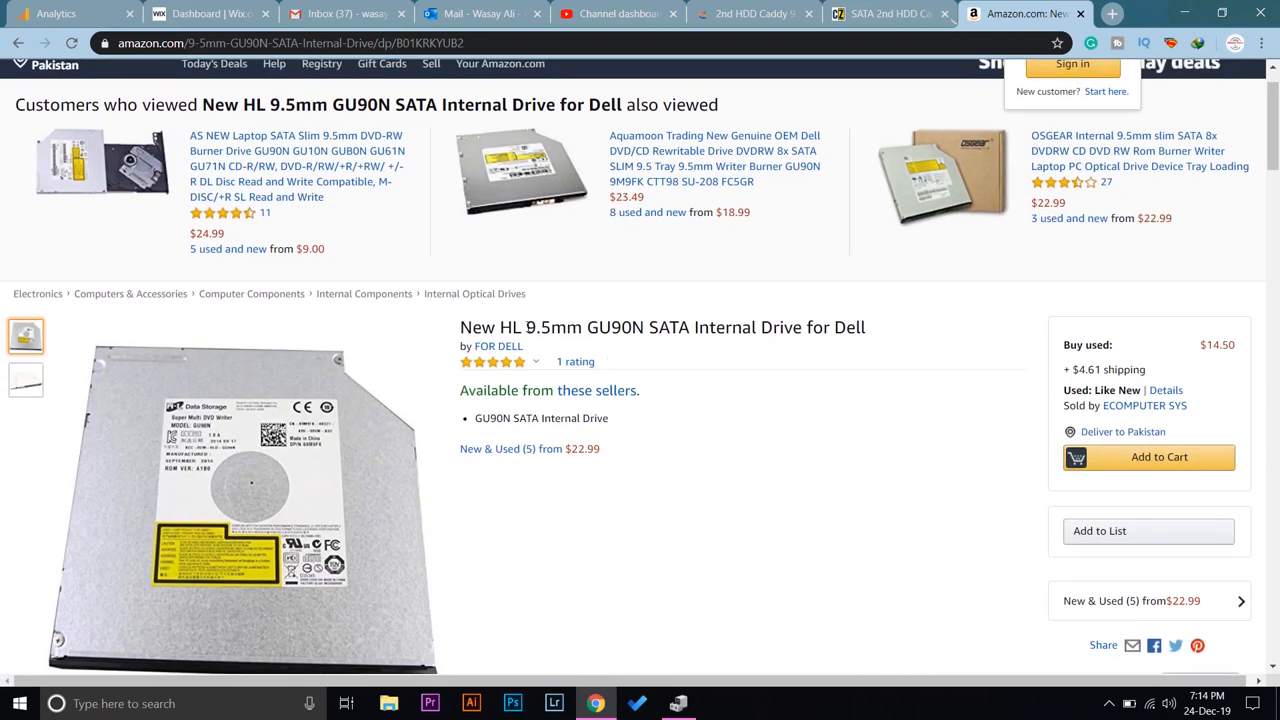
{"action": "double_click", "coordinate": [556, 327]}
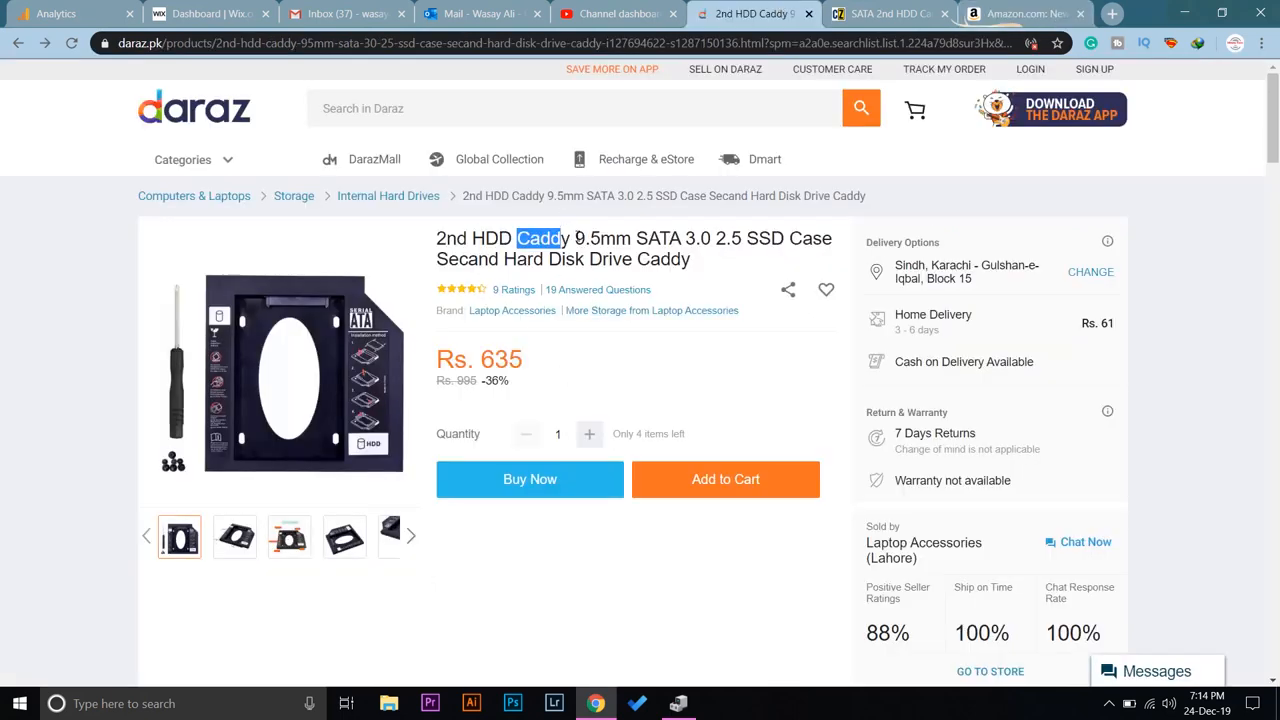
Step: Highlight '9.5mm' in the Daraz HDD caddy listing title
{"action": "double_click", "coordinate": [603, 238]}
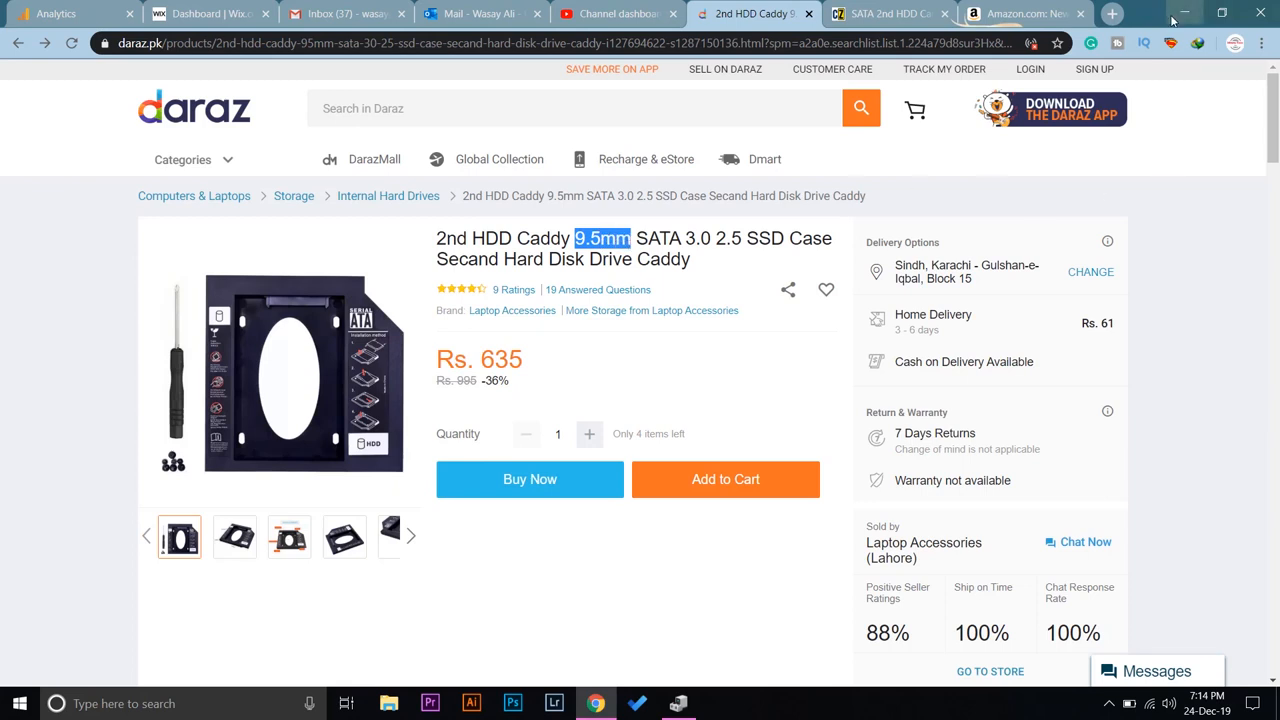
{"action": "mouse_move", "coordinate": [1177, 18]}
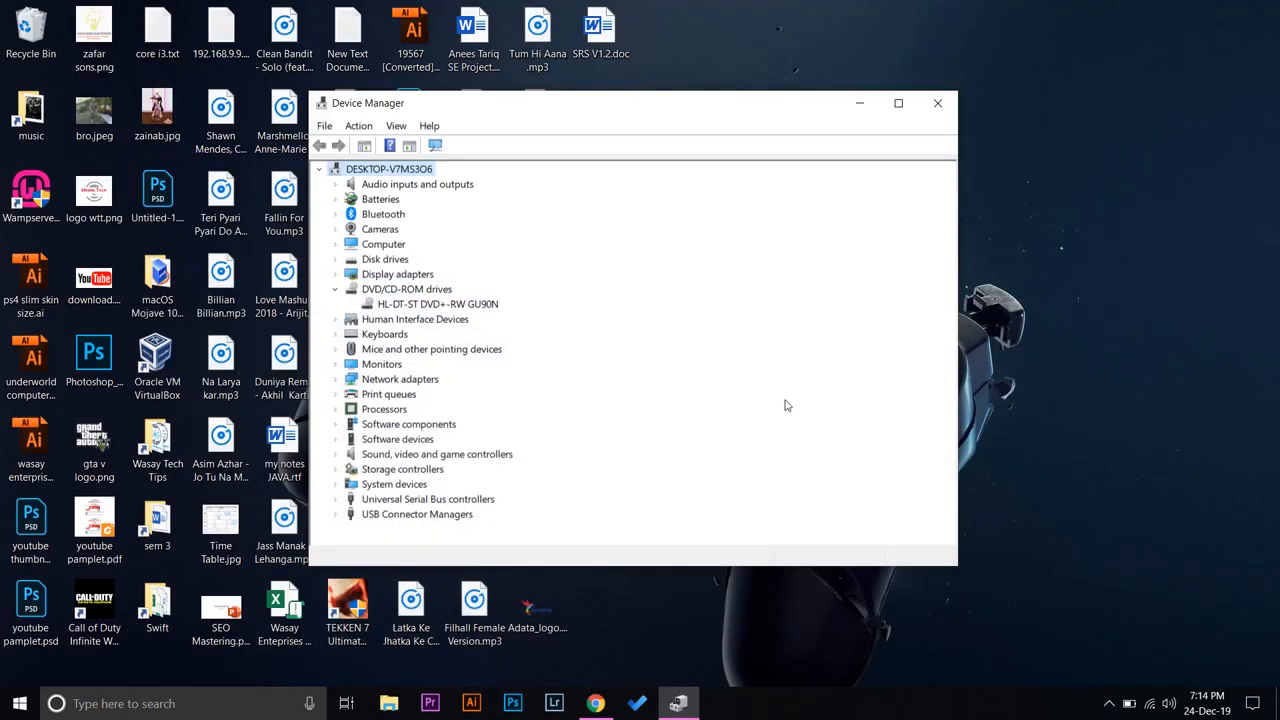
{"action": "mouse_move", "coordinate": [712, 472]}
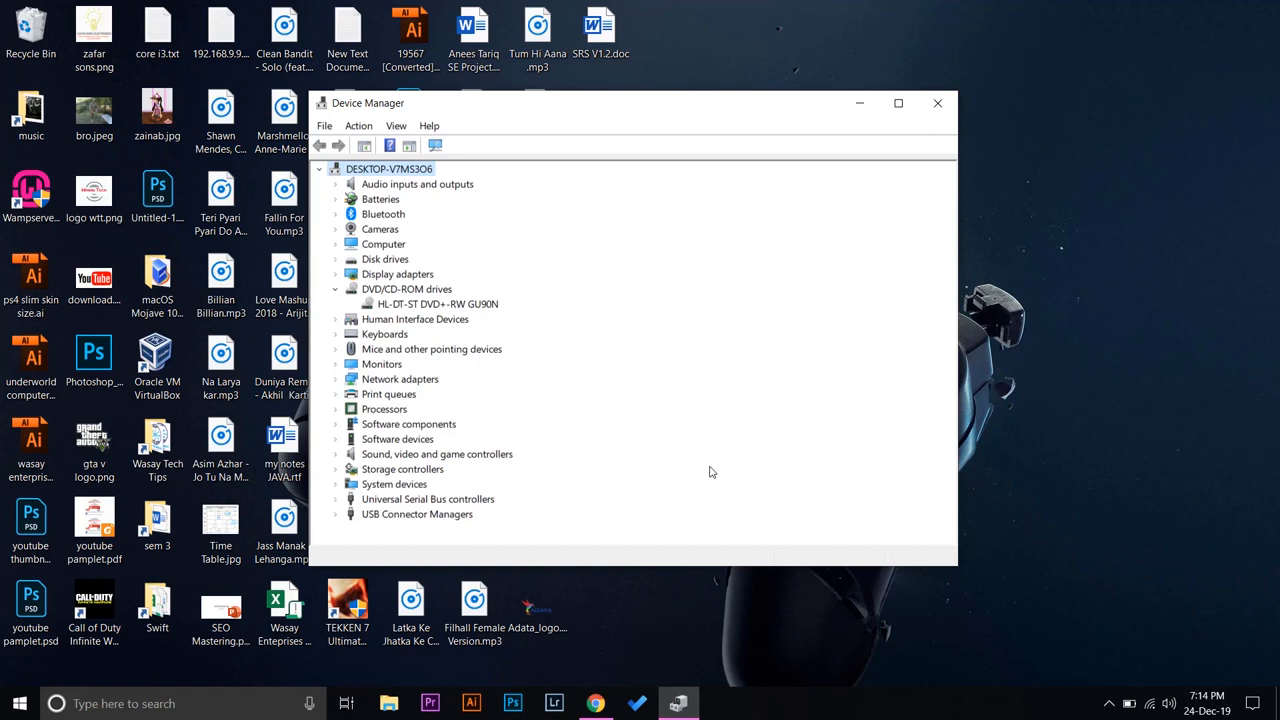
{"action": "mouse_move", "coordinate": [936, 152]}
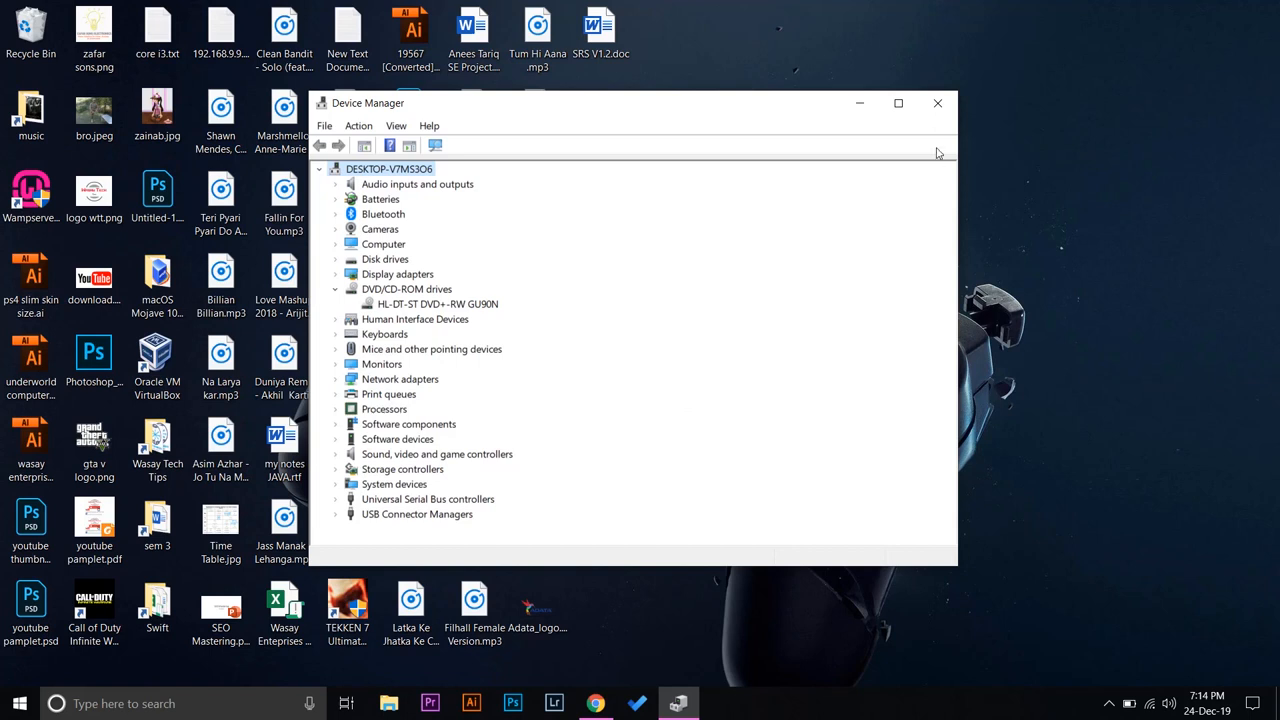
Step: Close the Device Manager window listing the GU90N drive
{"action": "left_click", "coordinate": [937, 103]}
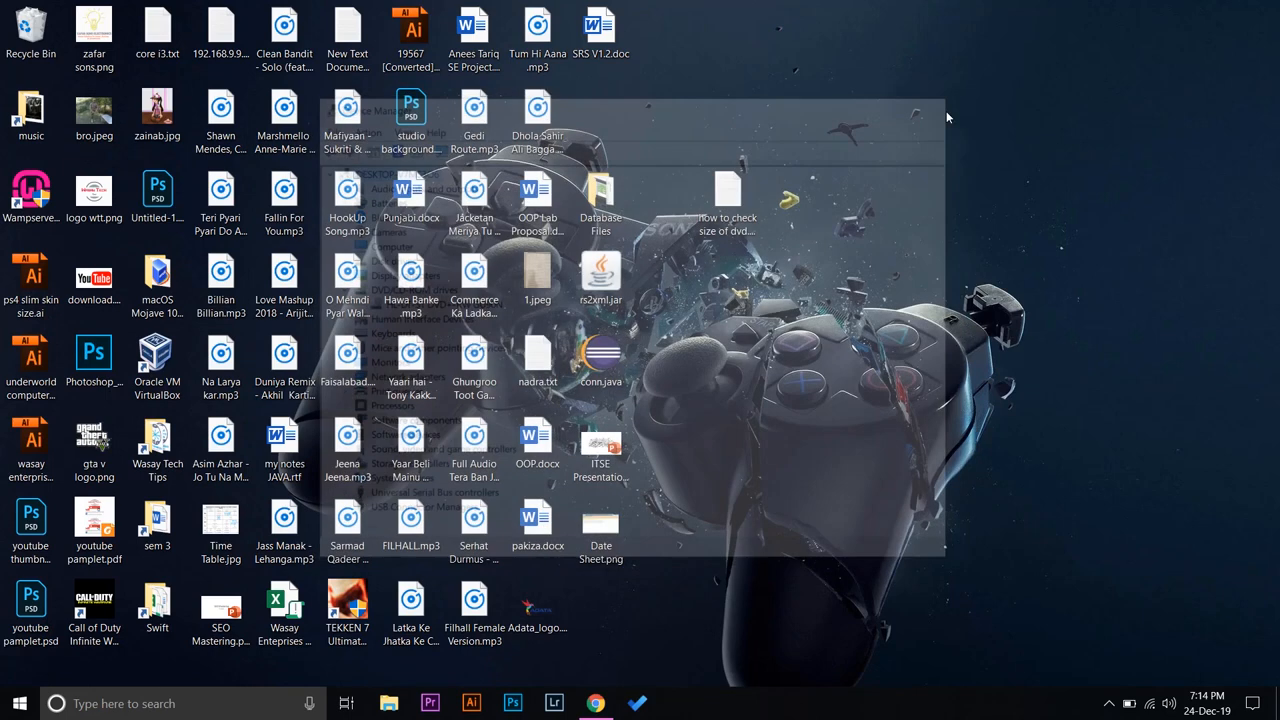